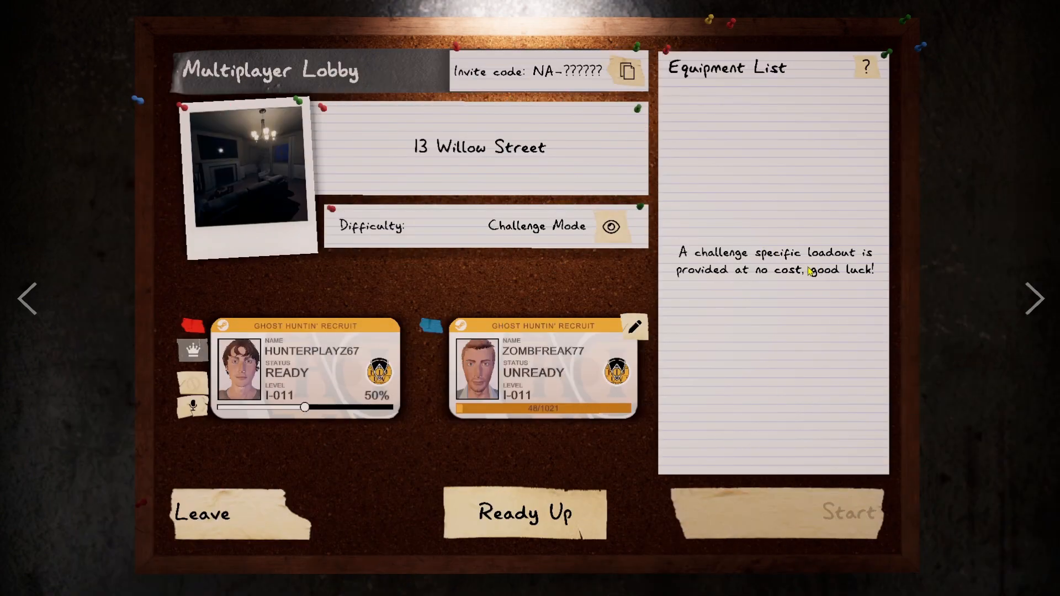
pyautogui.moveTo(609, 284)
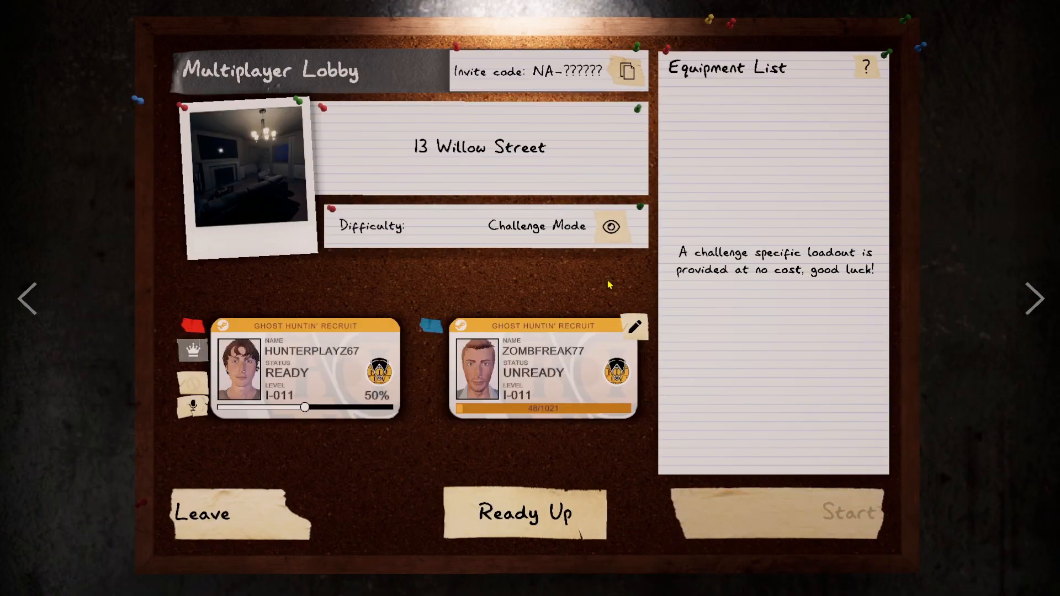
pyautogui.moveTo(507, 506)
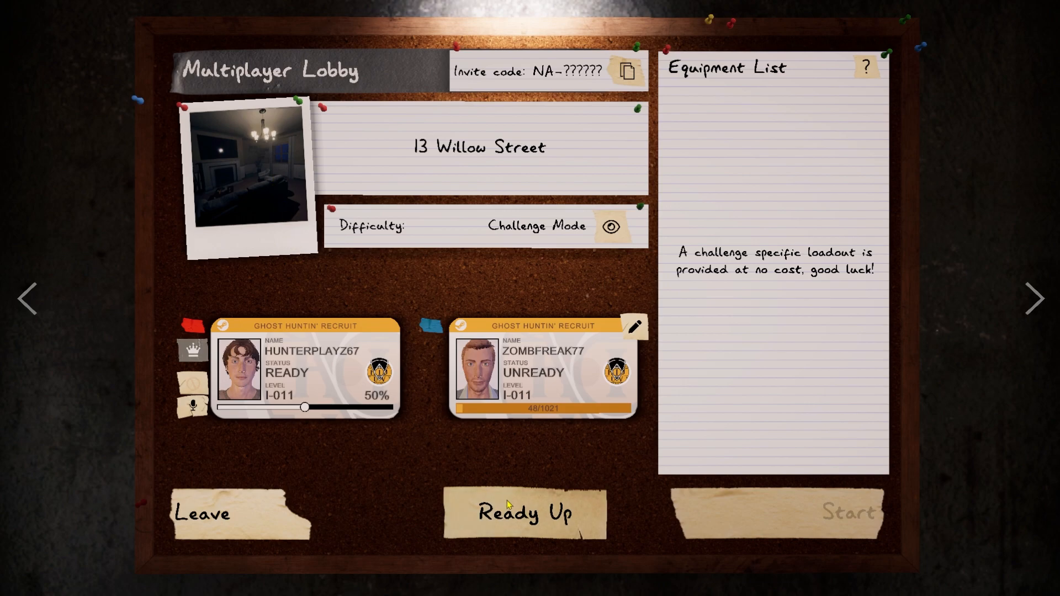
# Mark the second player as ready in the 13 Willow Street lobby.
pyautogui.click(525, 514)
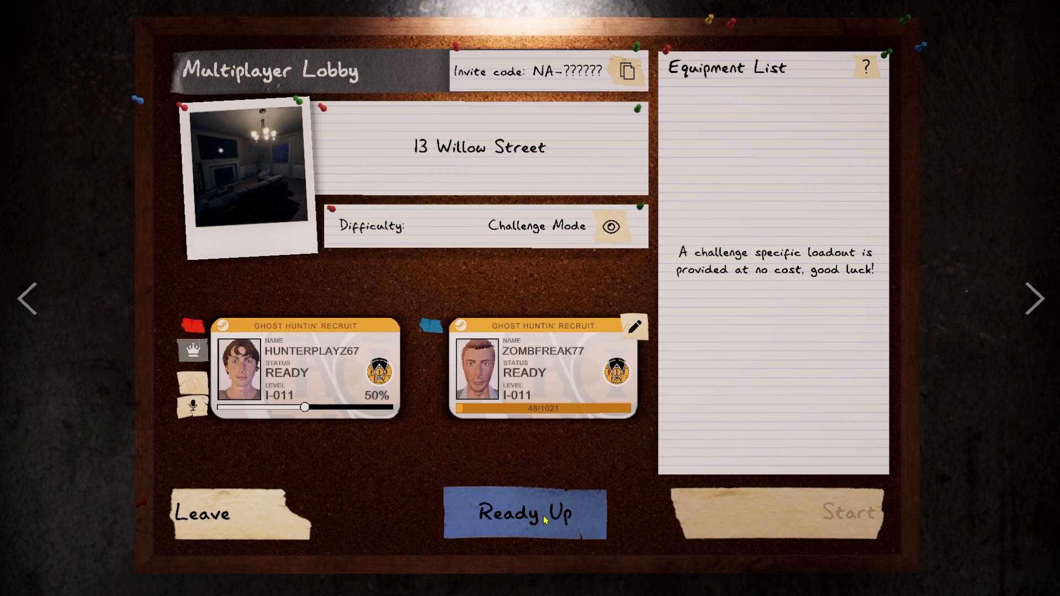
pyautogui.click(527, 515)
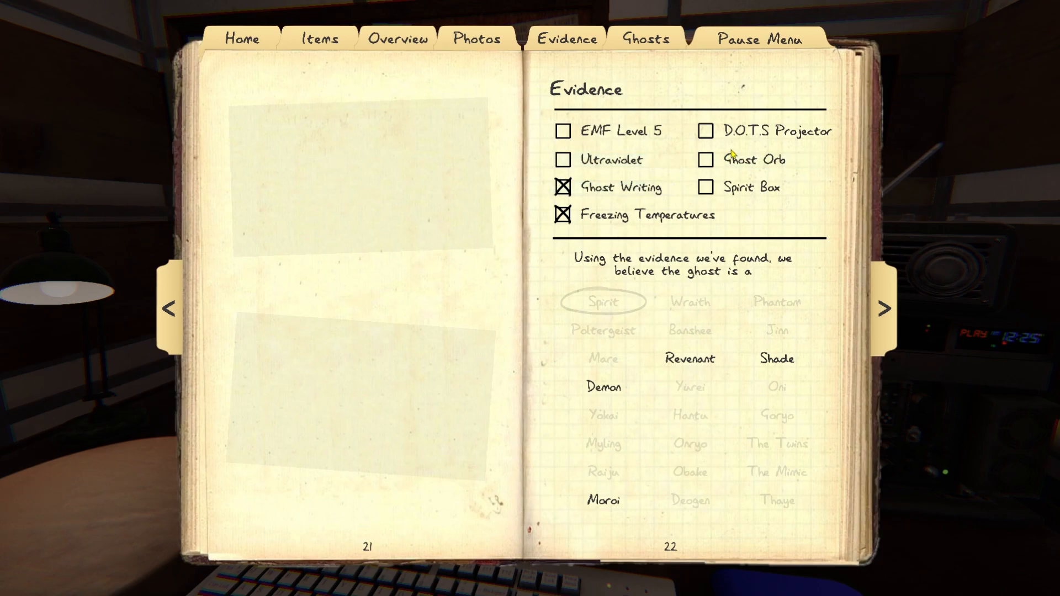
# Tick Ghost Orb as found evidence and choose Revenant as the ghost type.
pyautogui.click(706, 160)
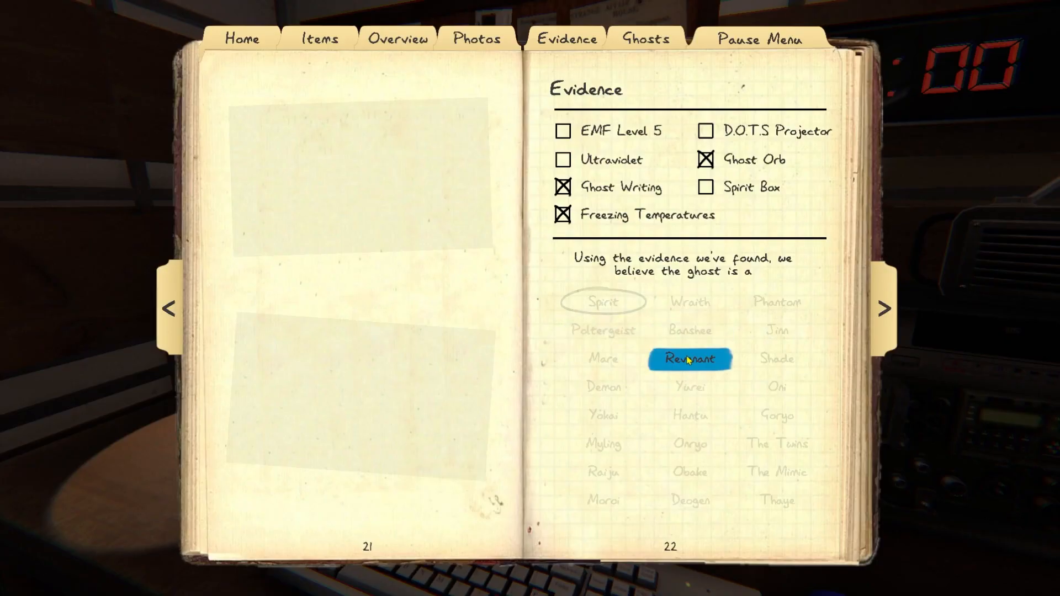
pyautogui.click(689, 359)
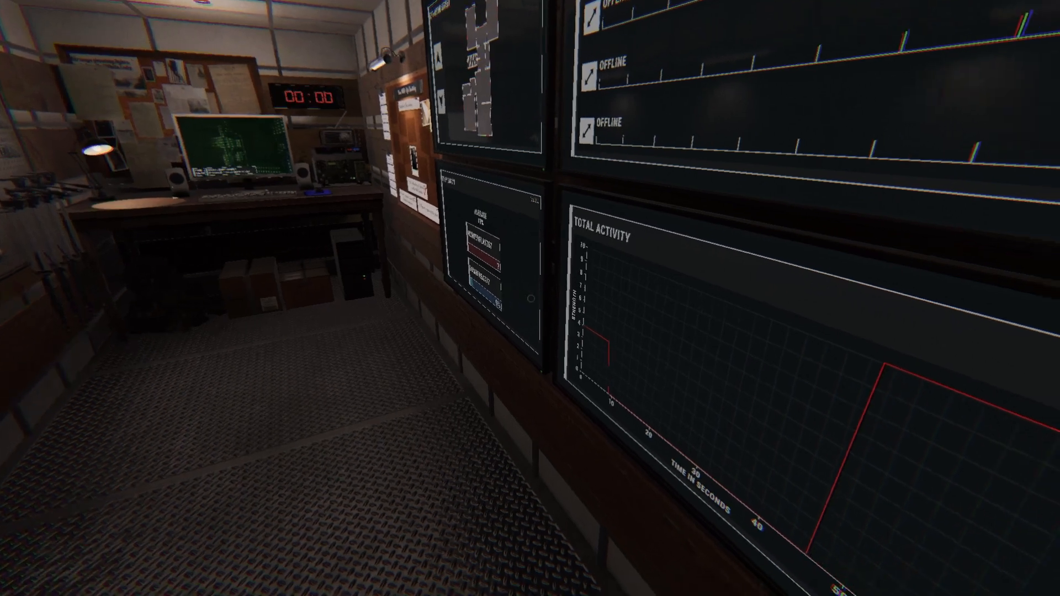
pyautogui.moveTo(527, 297)
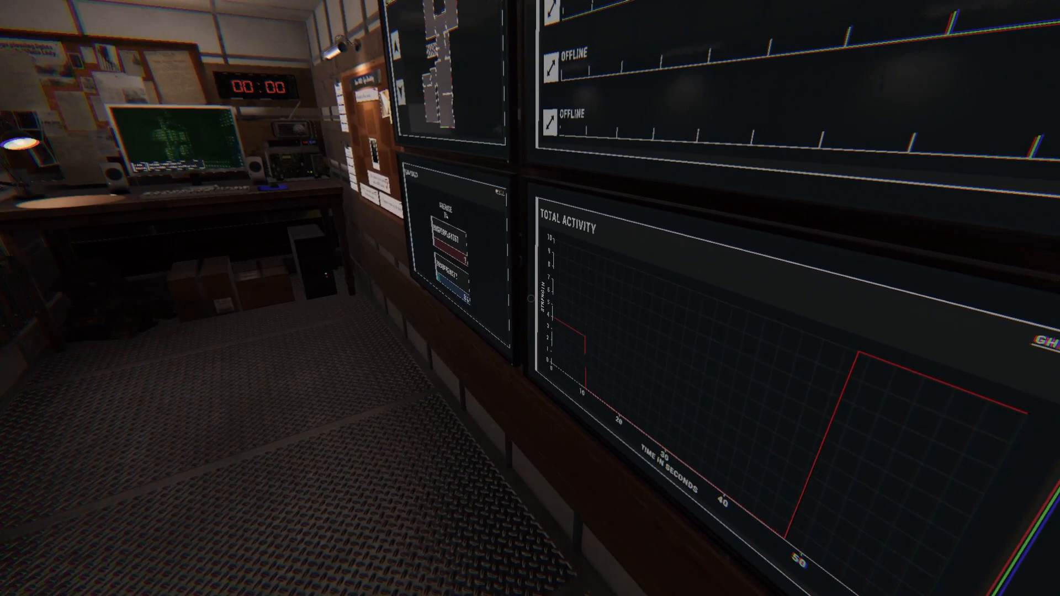